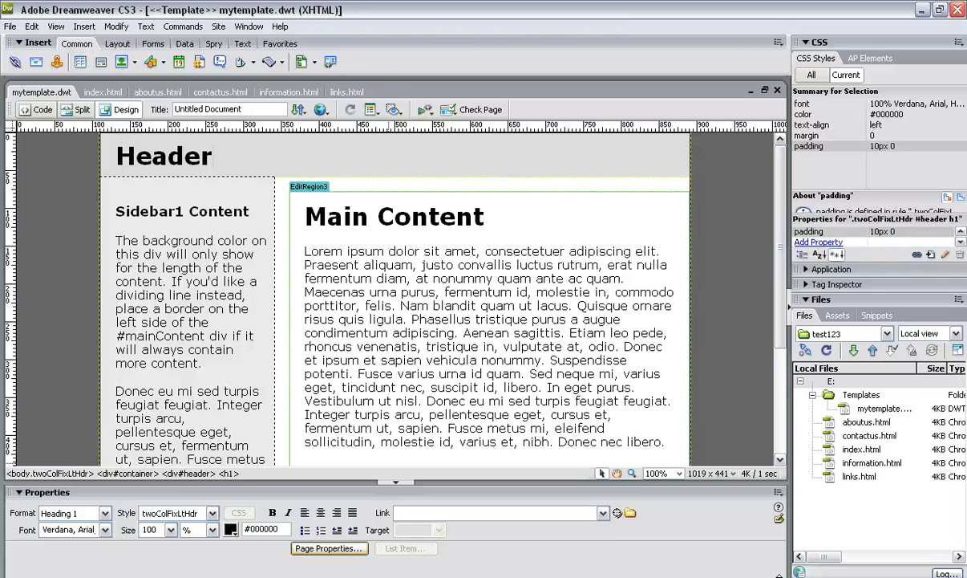
mouse_move(180, 496)
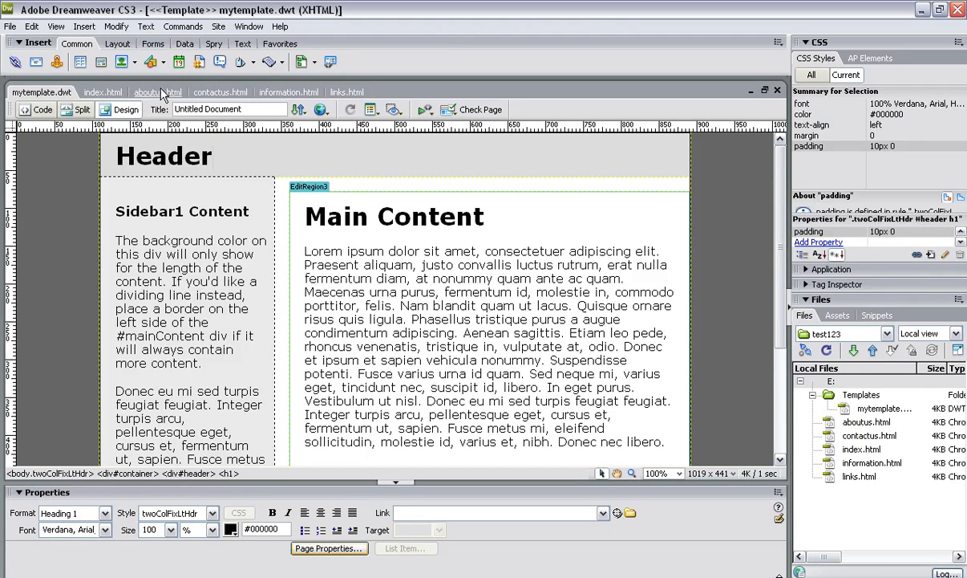
Step: Select the container div and open its mycss.css rule for editing the box width
left_click(212, 155)
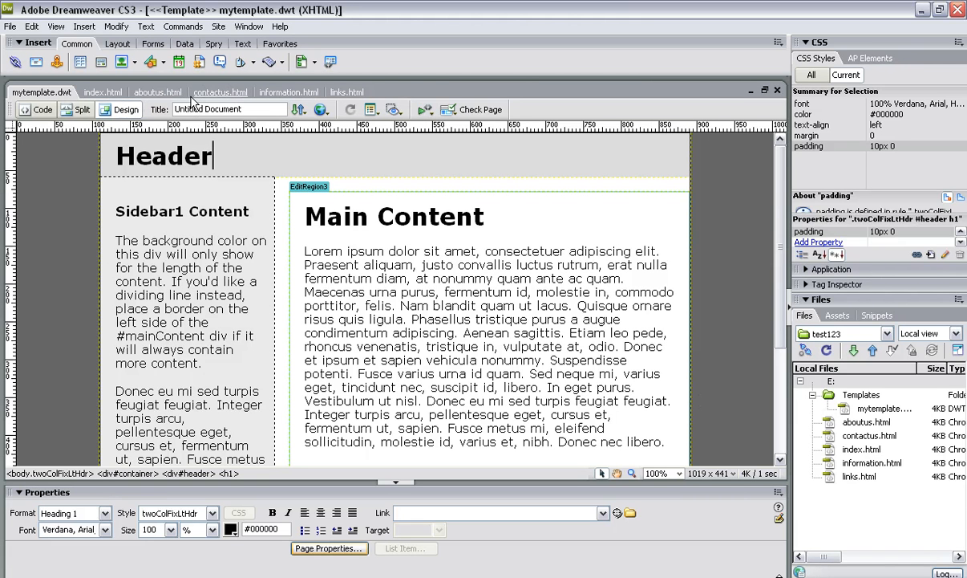
mouse_move(289, 97)
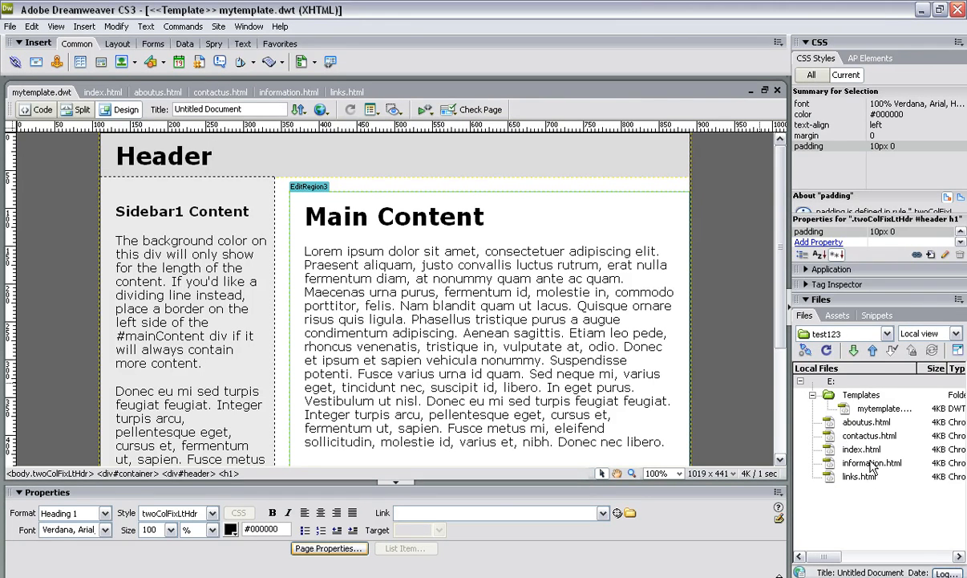
mouse_move(853, 440)
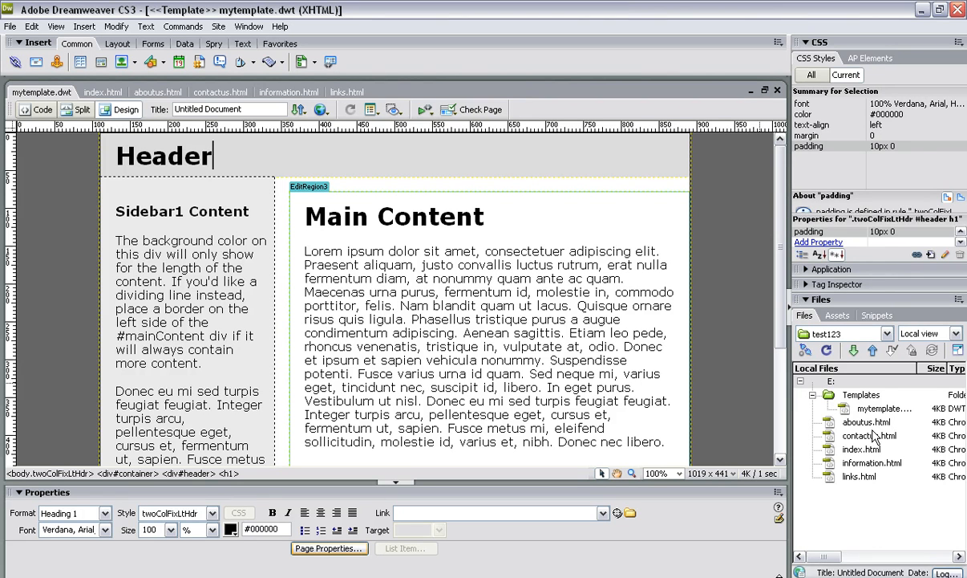
left_click(828, 350)
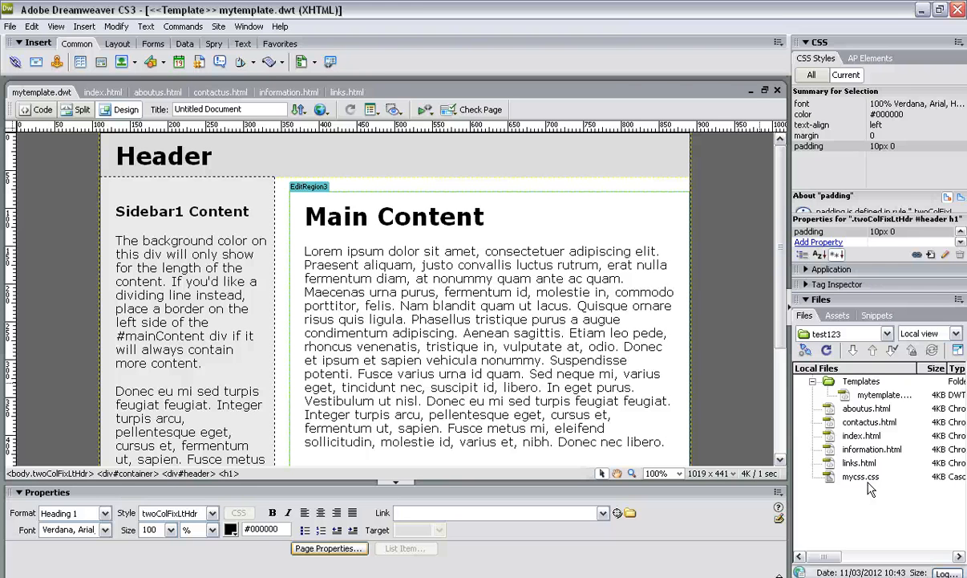
mouse_move(873, 490)
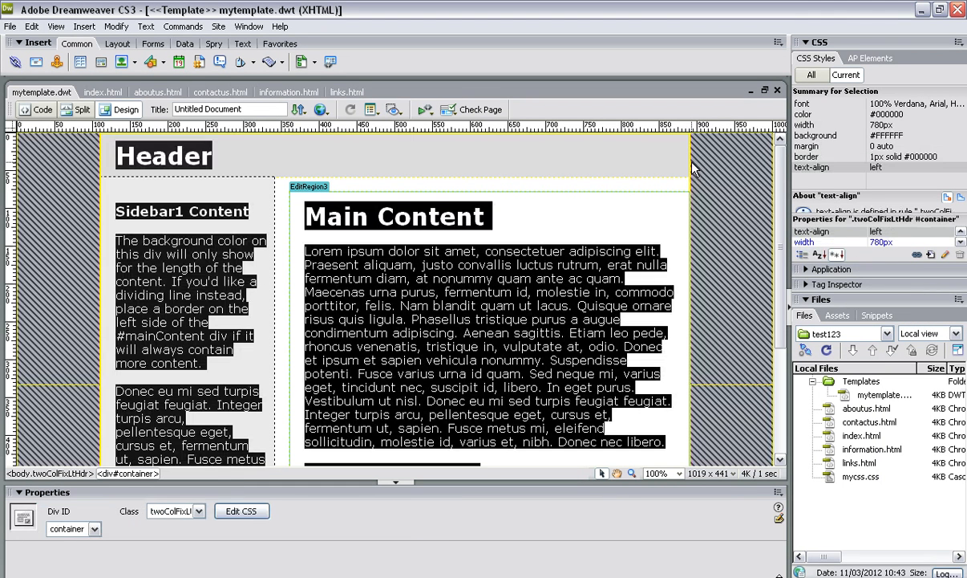
mouse_move(391, 414)
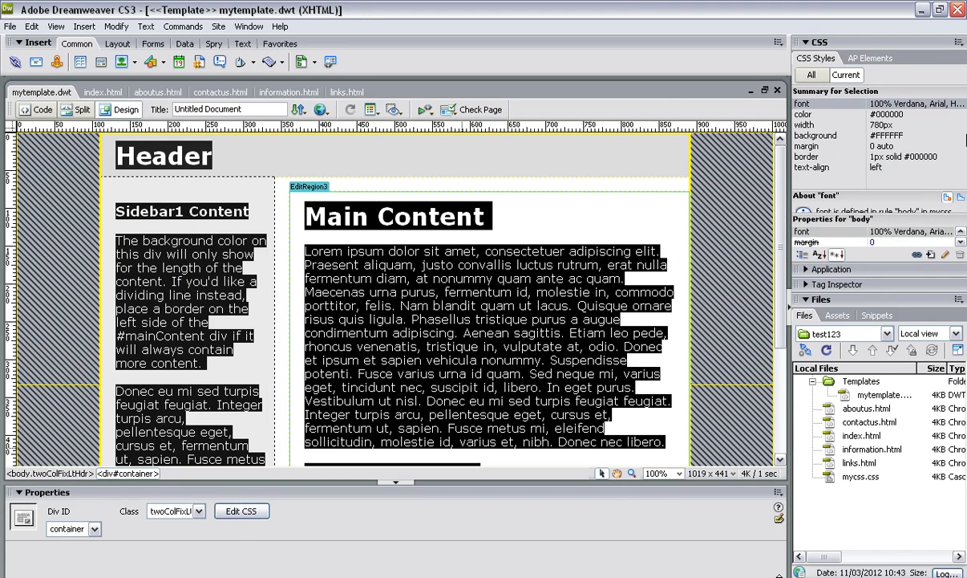
mouse_move(804, 112)
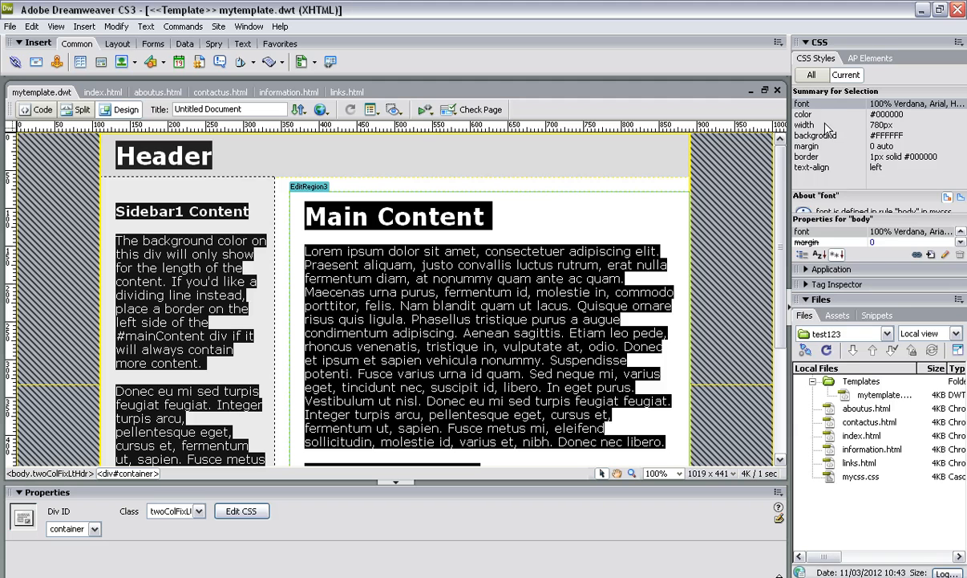
left_click(803, 125)
type("900")
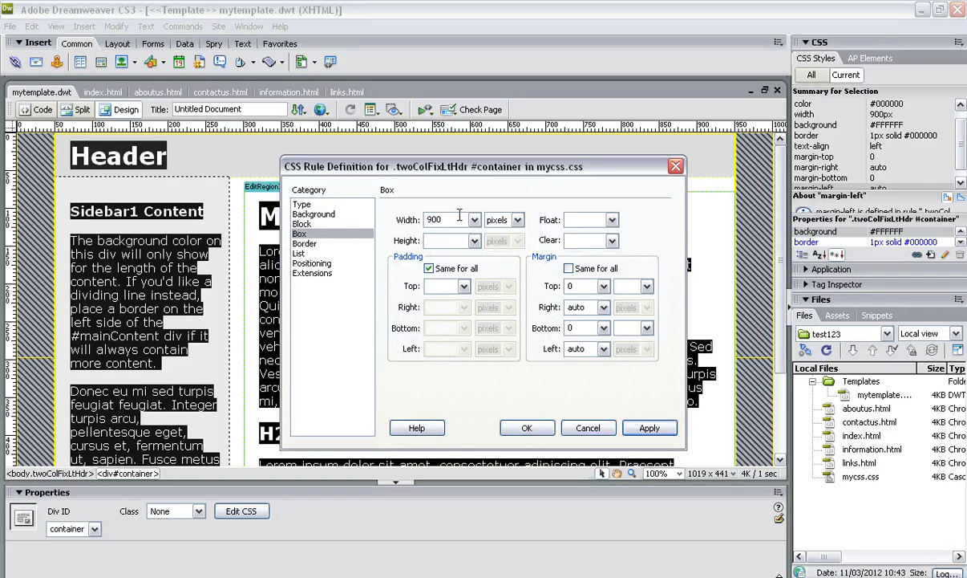
mouse_move(388, 249)
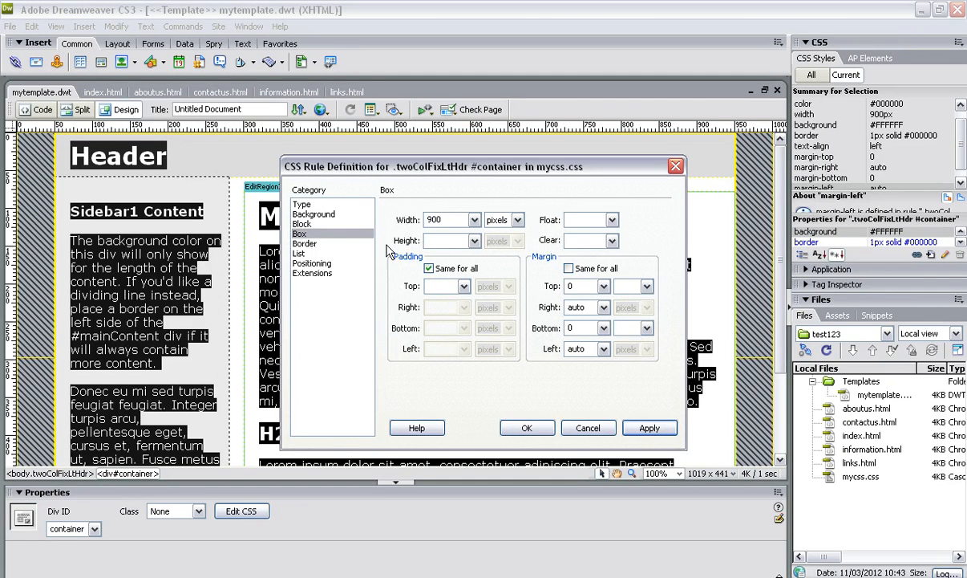
Step: Give the #container rule a light gray background colour and apply it
left_click(314, 214)
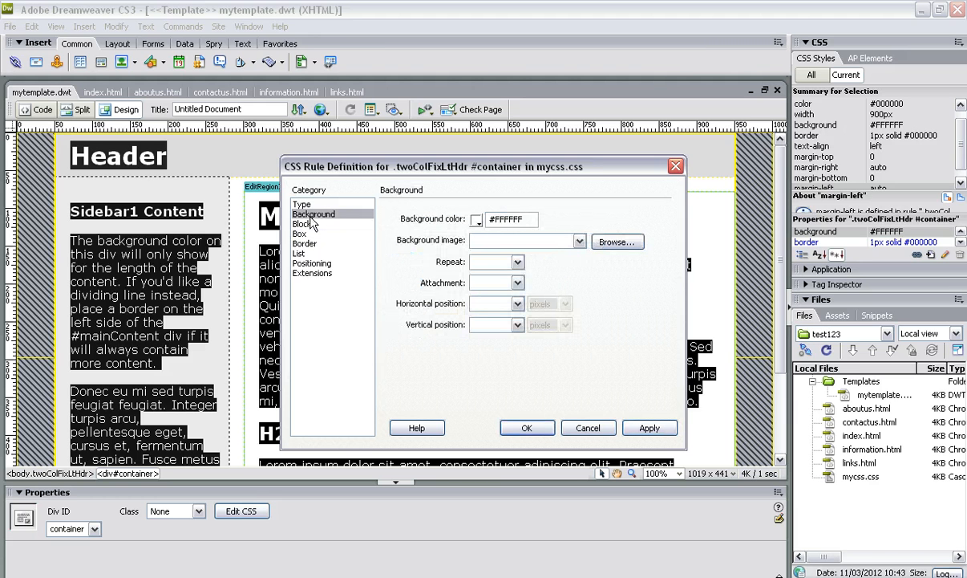
mouse_move(233, 318)
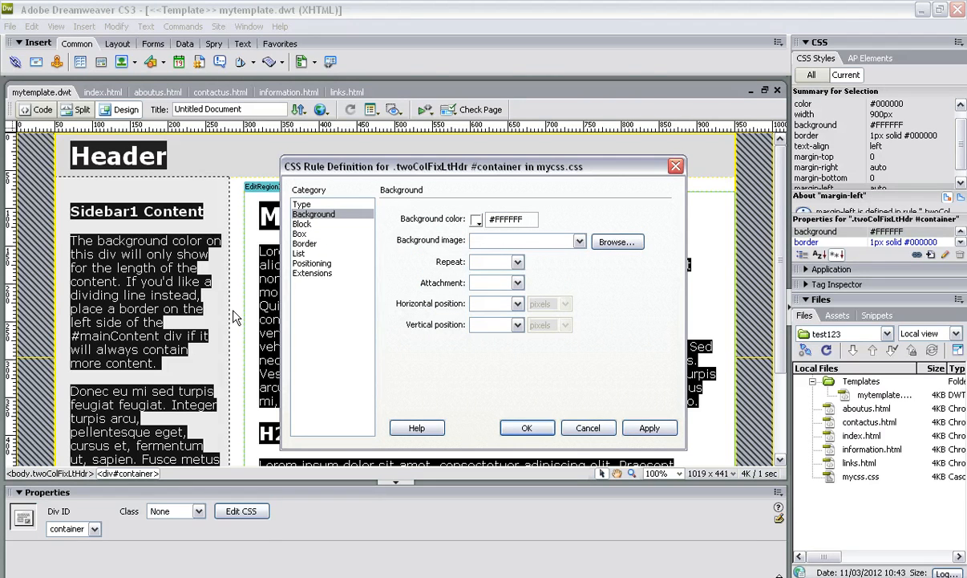
mouse_move(714, 263)
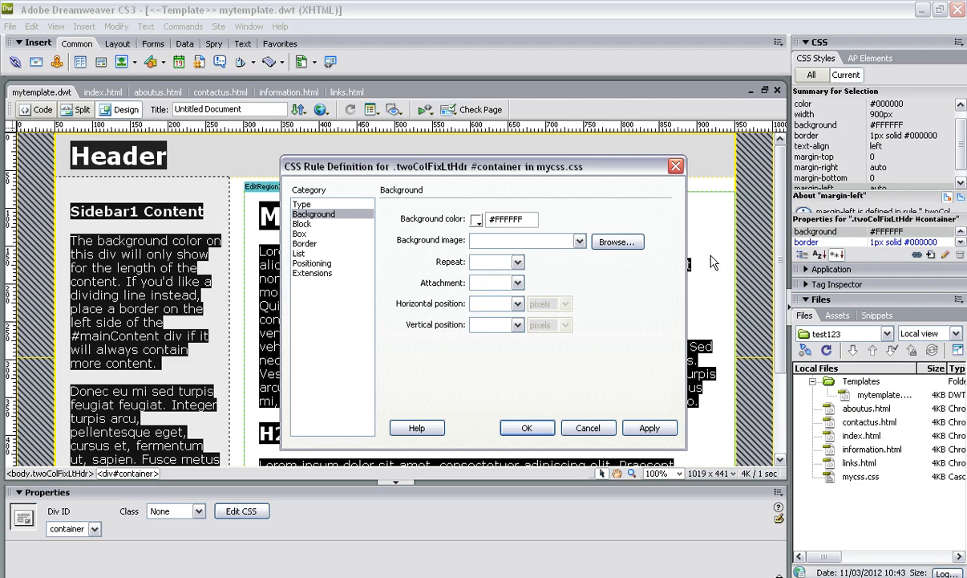
left_click(477, 218)
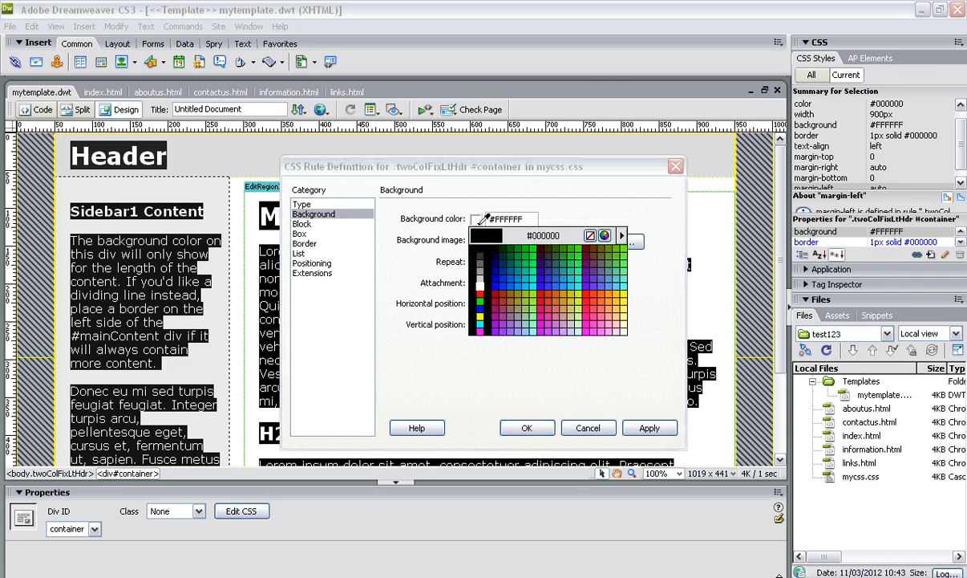
left_click(483, 273)
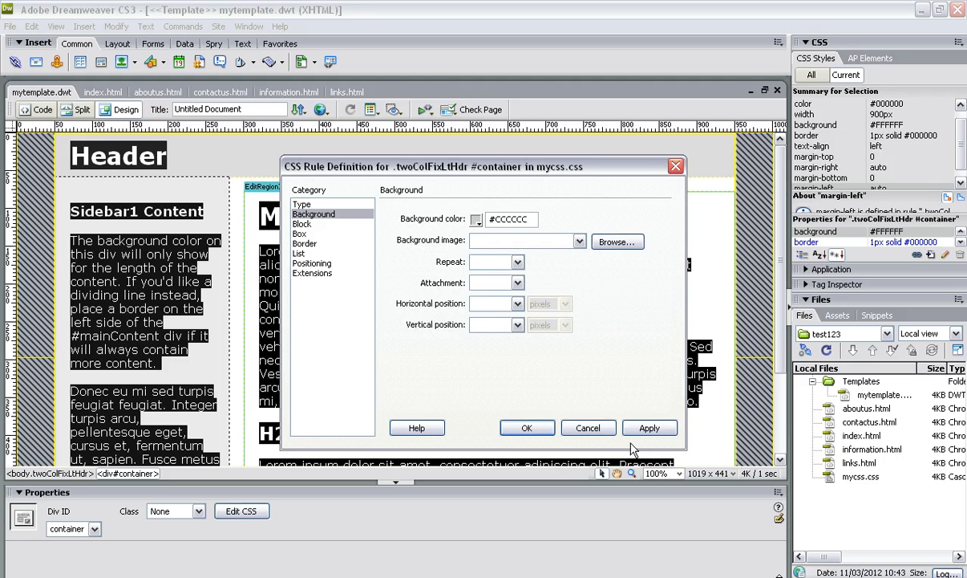
left_click(648, 427)
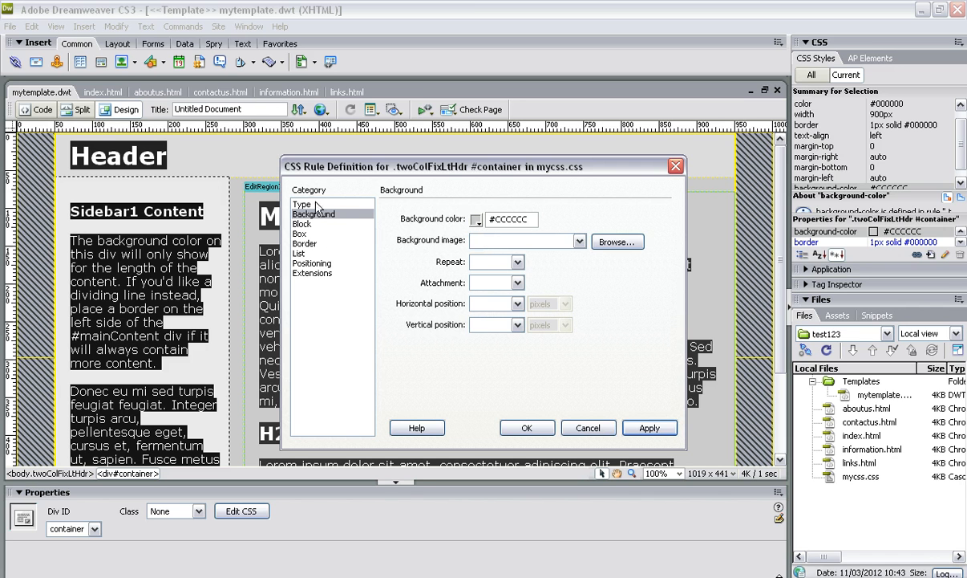
Step: Set the #container font to Verdana, Arial, Helvetica at 12 points and confirm
left_click(301, 204)
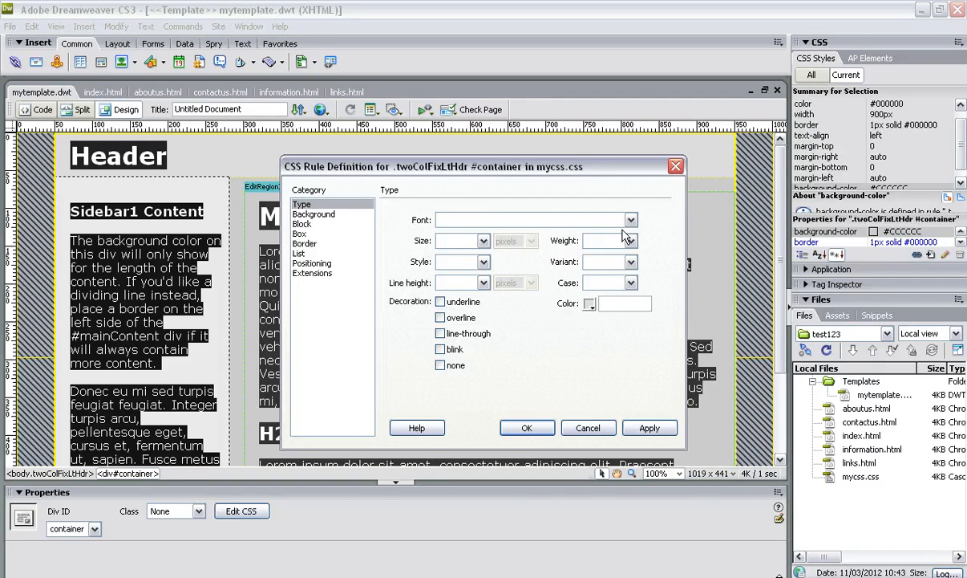
left_click(630, 220)
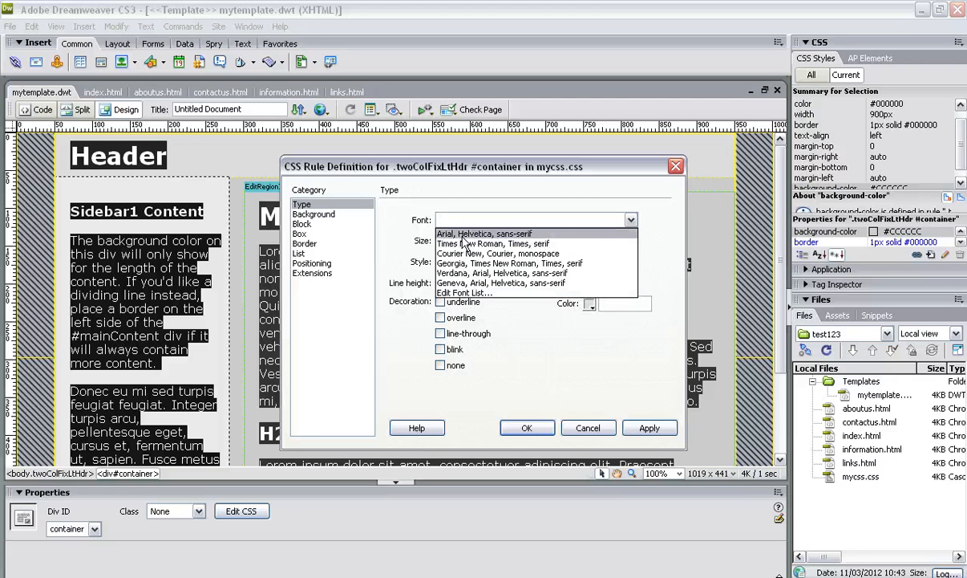
left_click(501, 273)
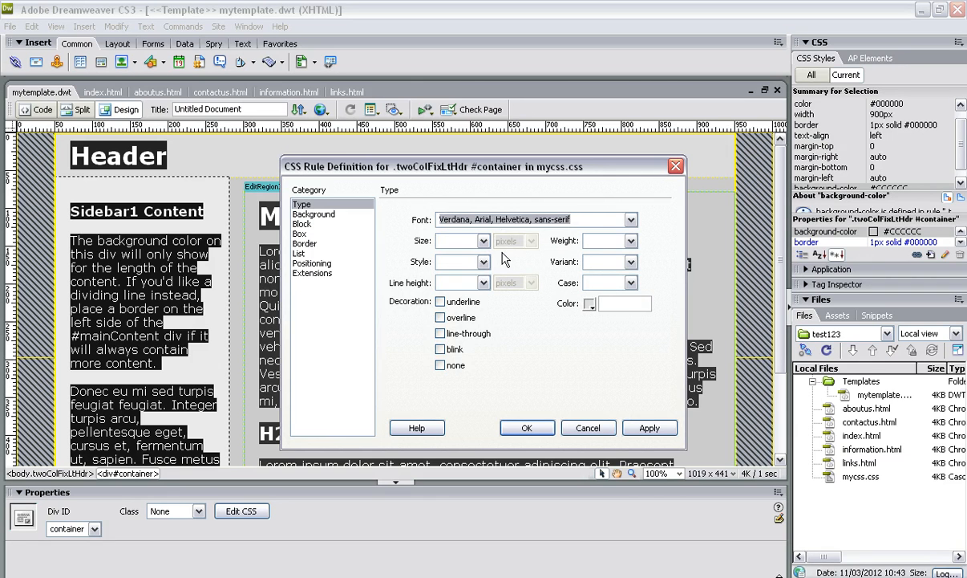
left_click(481, 240)
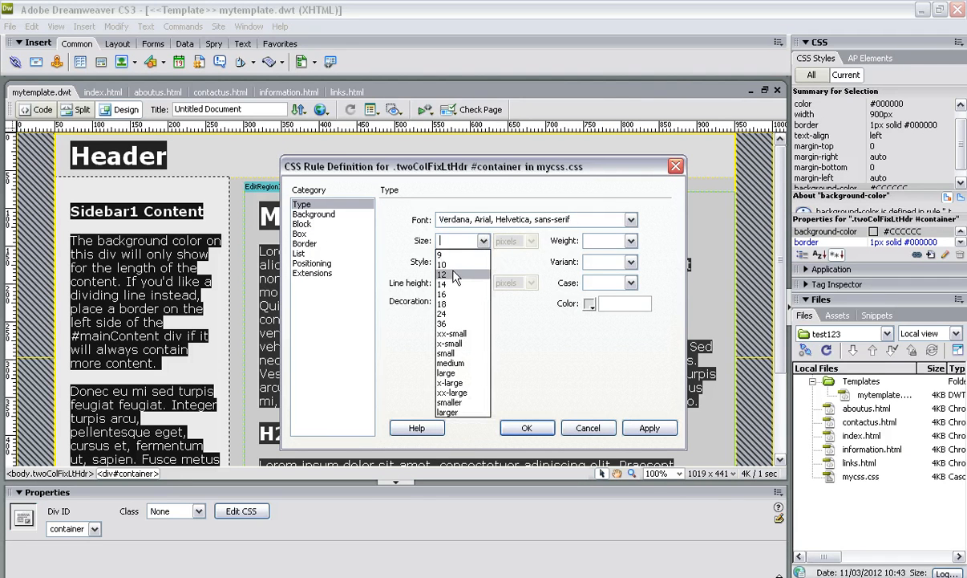
left_click(443, 276)
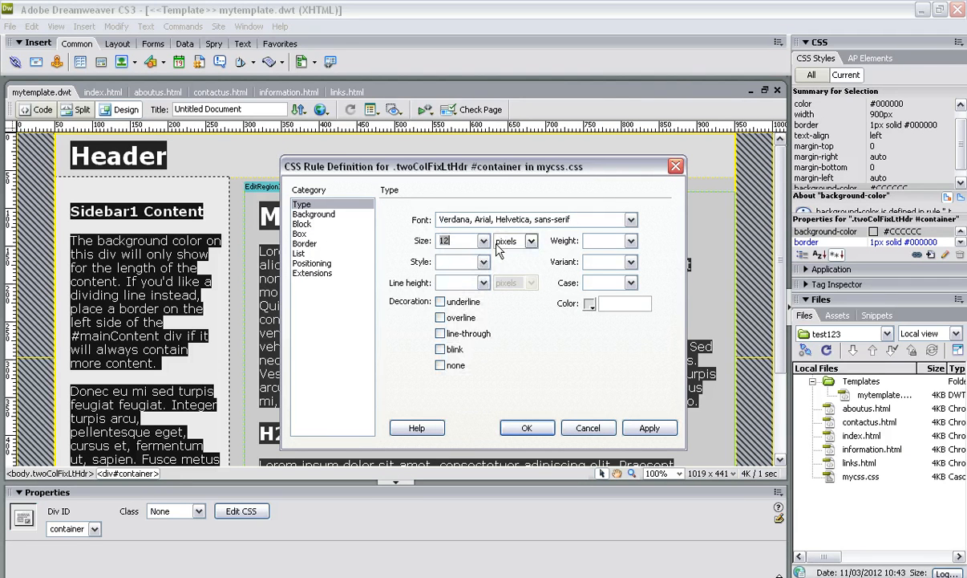
left_click(529, 241)
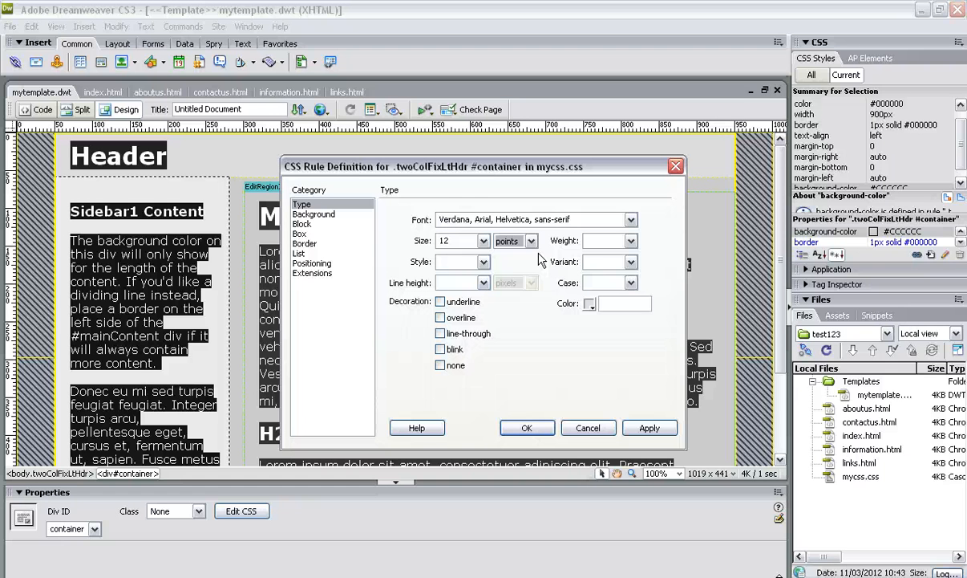
left_click(650, 427)
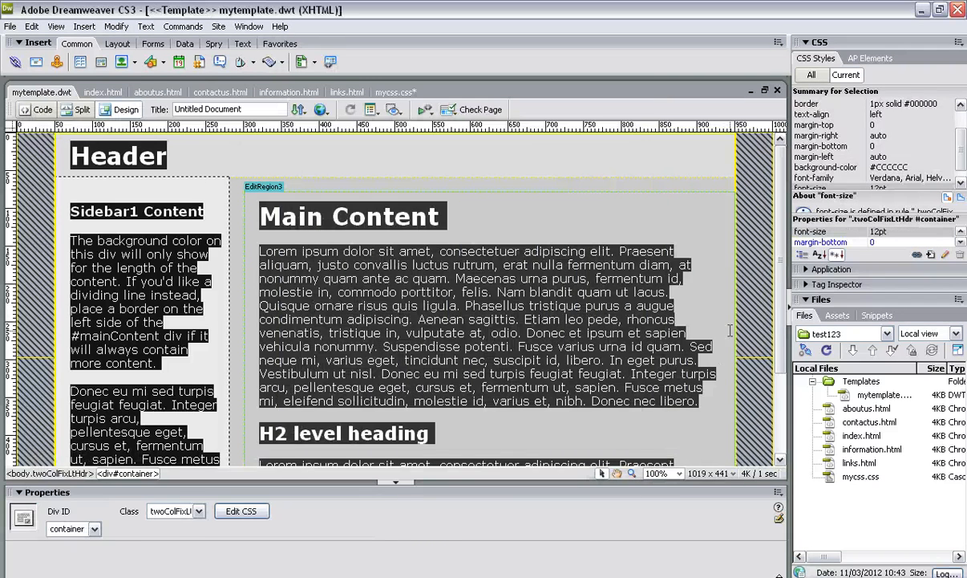
left_click(361, 251)
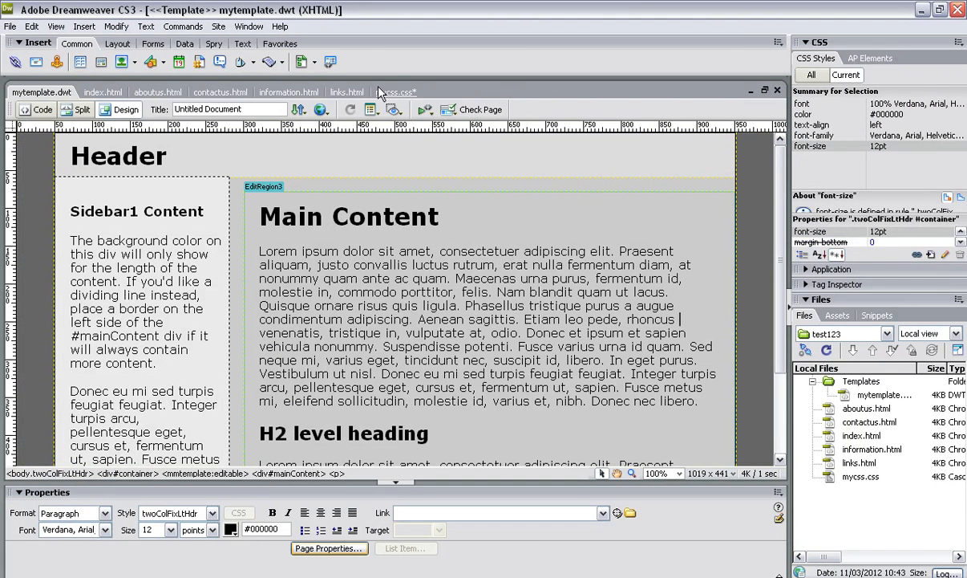
left_click(393, 91)
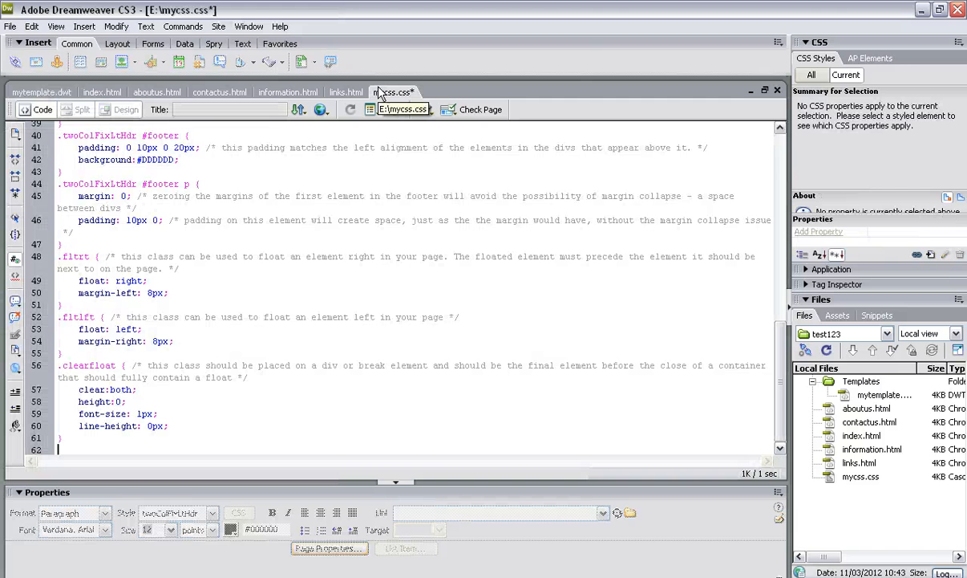
key("ctrl+s")
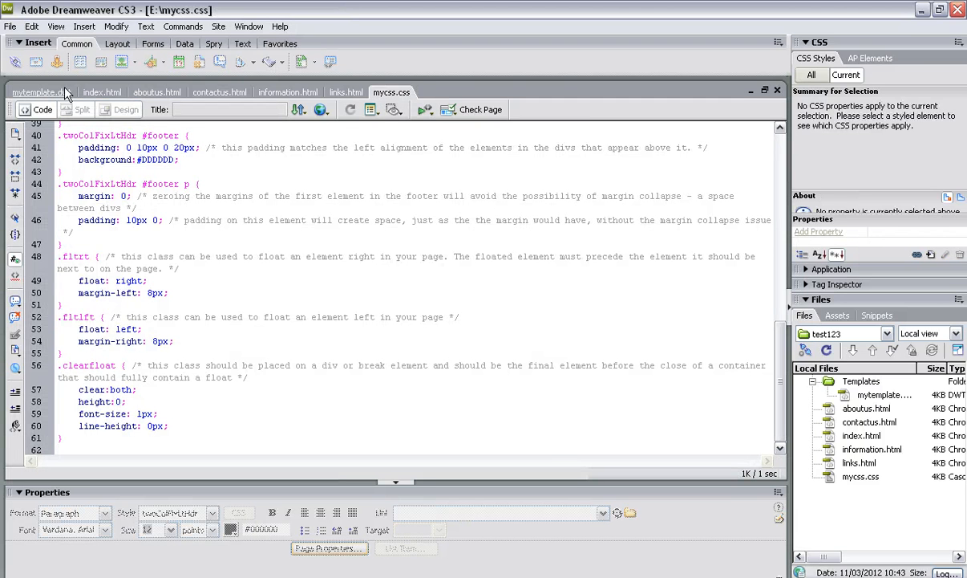
left_click(35, 91)
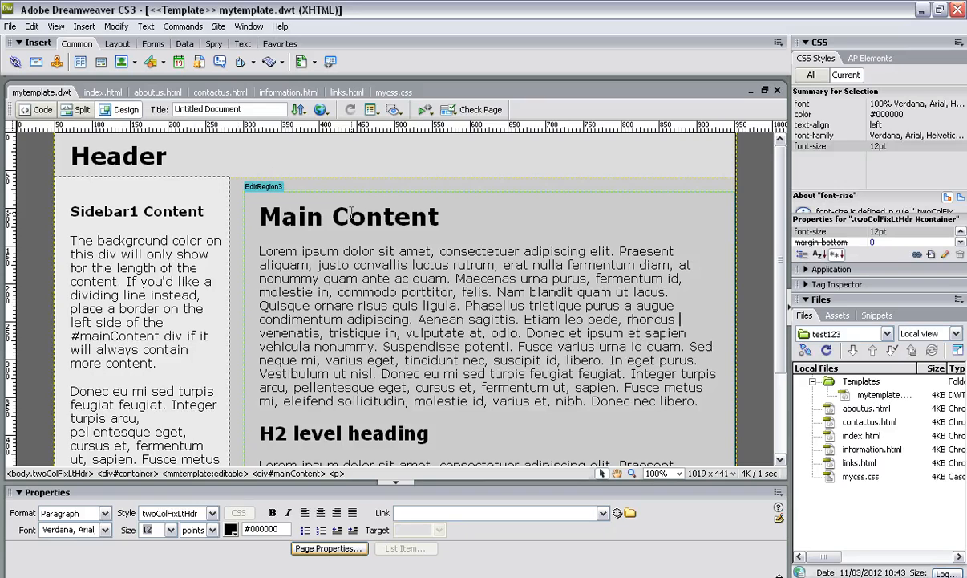
left_click(101, 92)
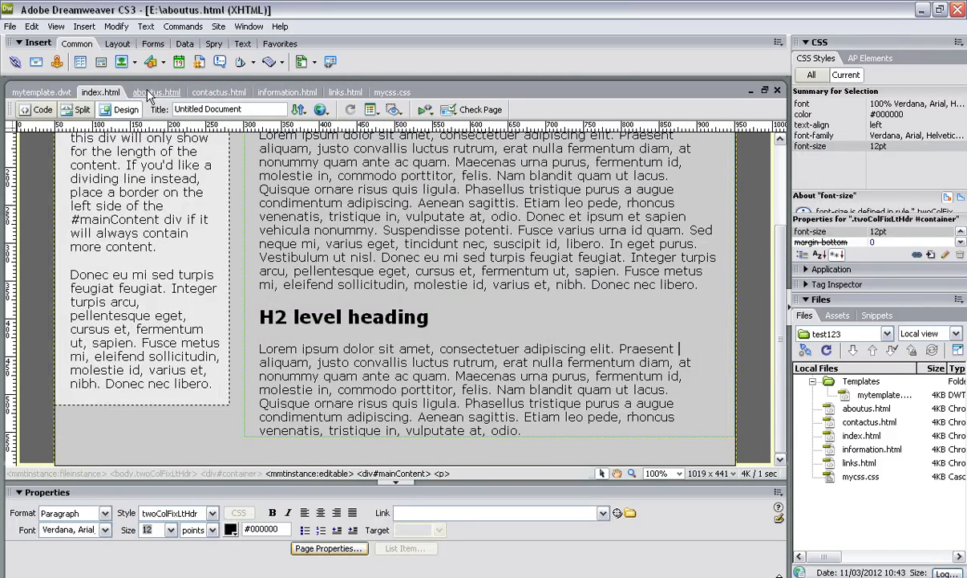
left_click(347, 91)
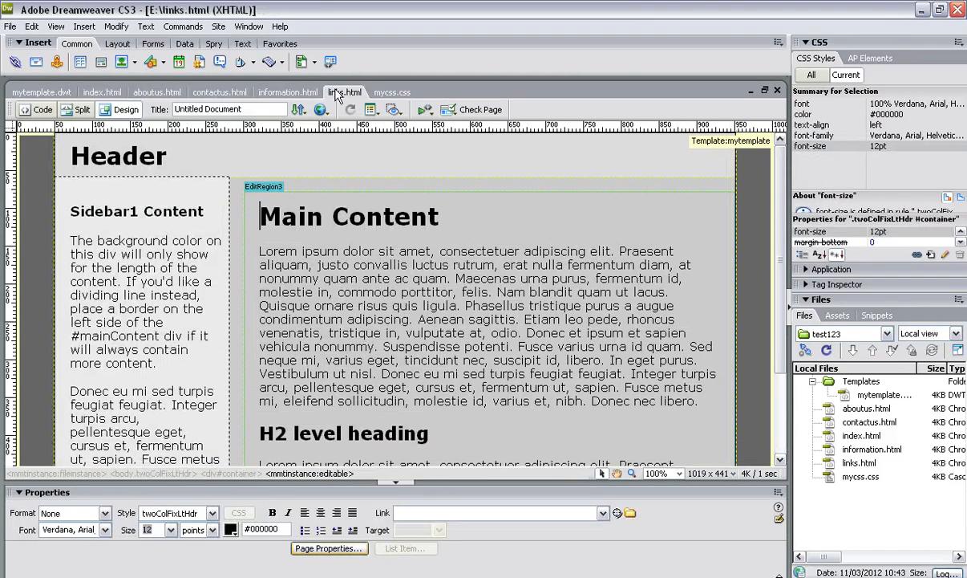
left_click(40, 92)
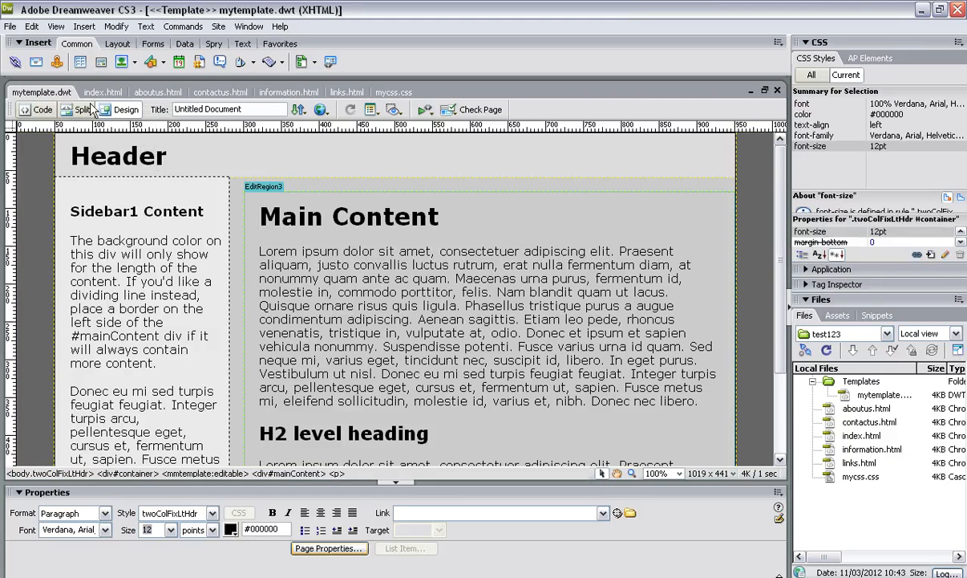
mouse_move(176, 87)
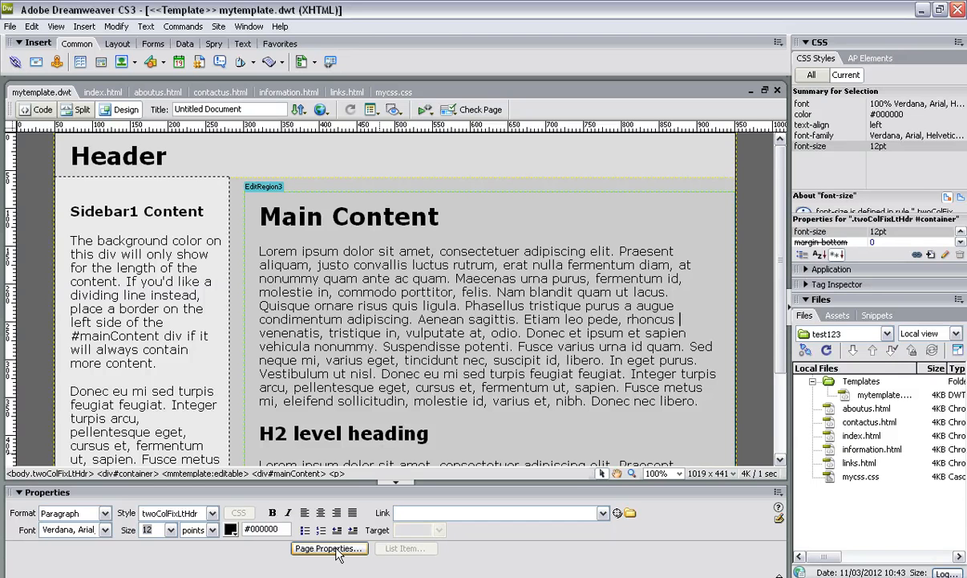
Step: Set the page background colour to red #FF0000 in Page Properties and apply it
left_click(329, 549)
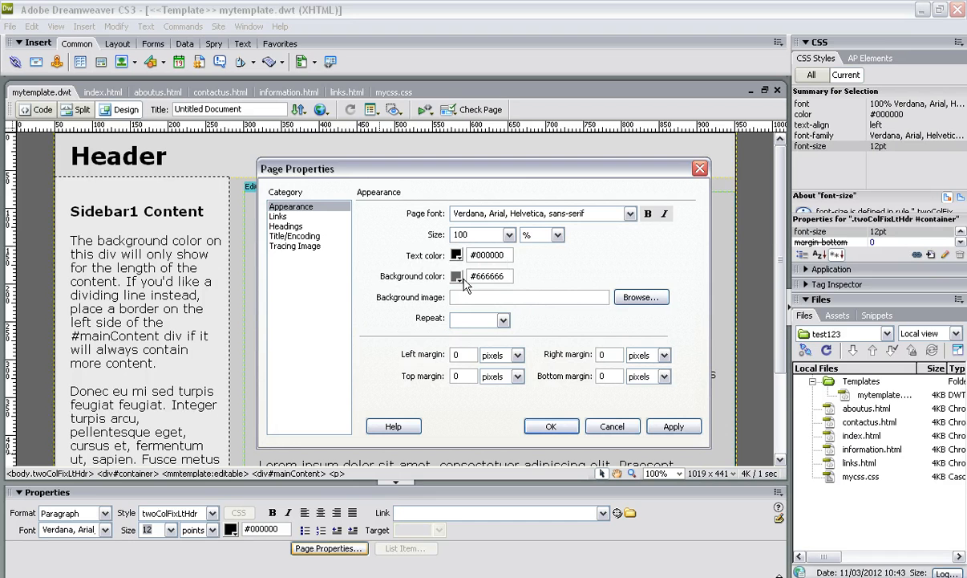
left_click(457, 276)
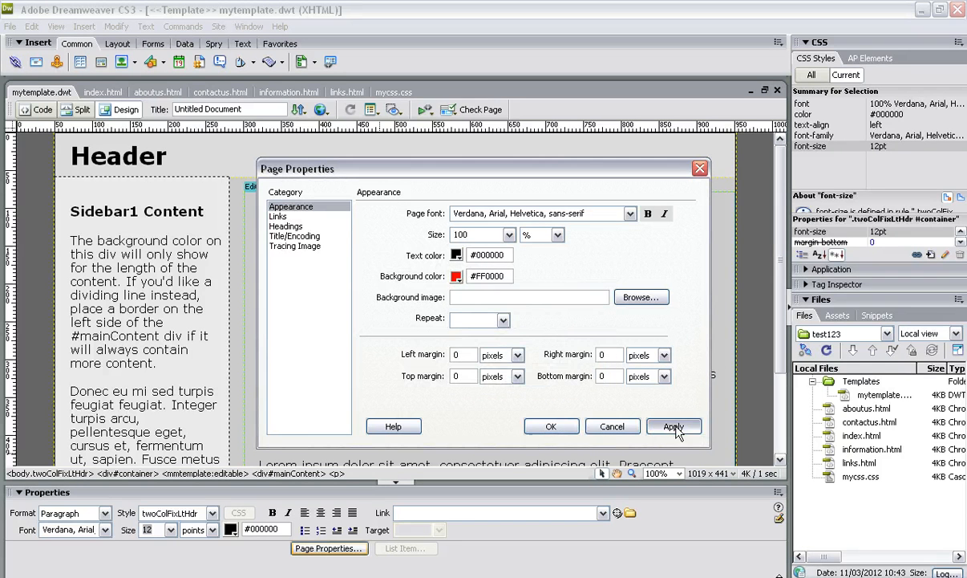
left_click(673, 426)
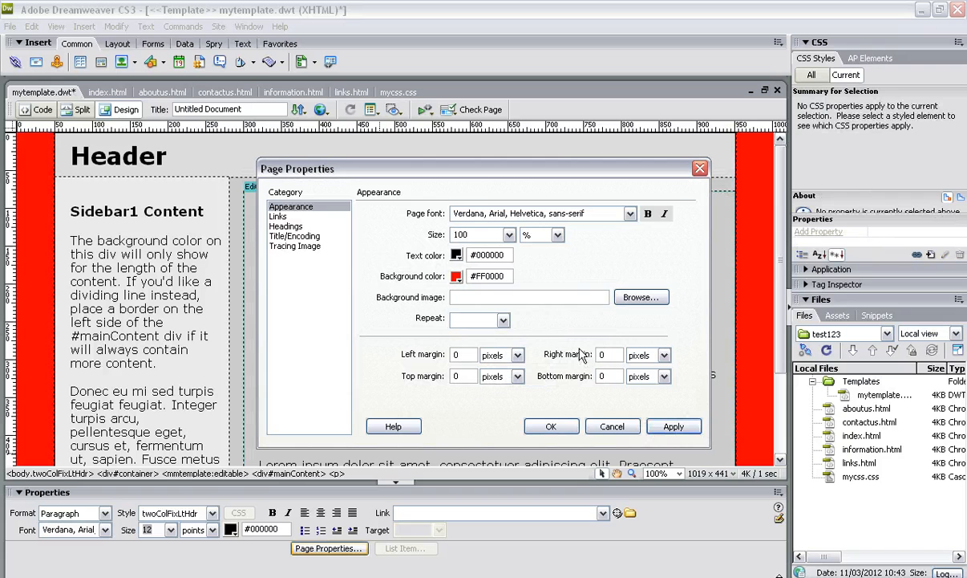
mouse_move(565, 239)
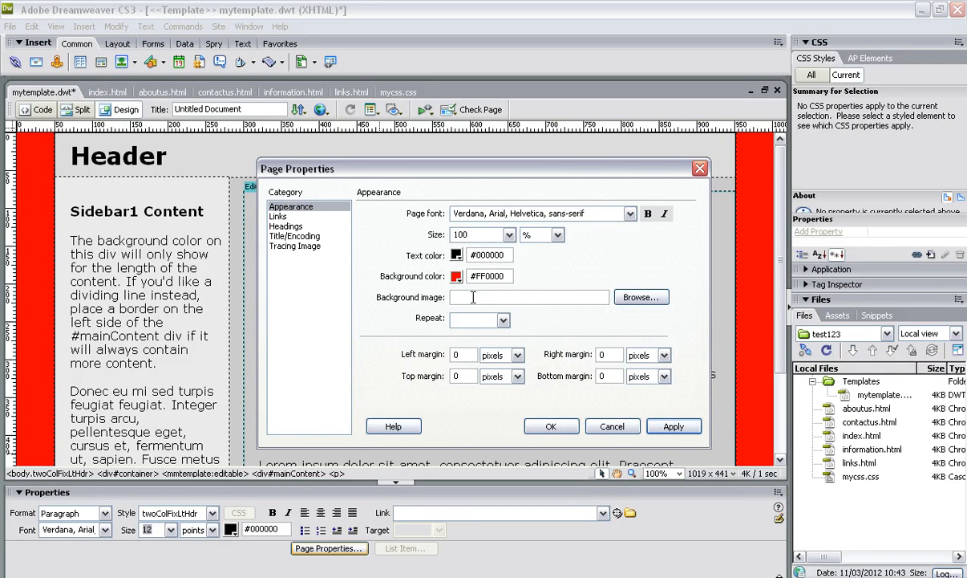
Step: Browse the Headings, Title/Encoding and remaining Page Properties categories
left_click(286, 226)
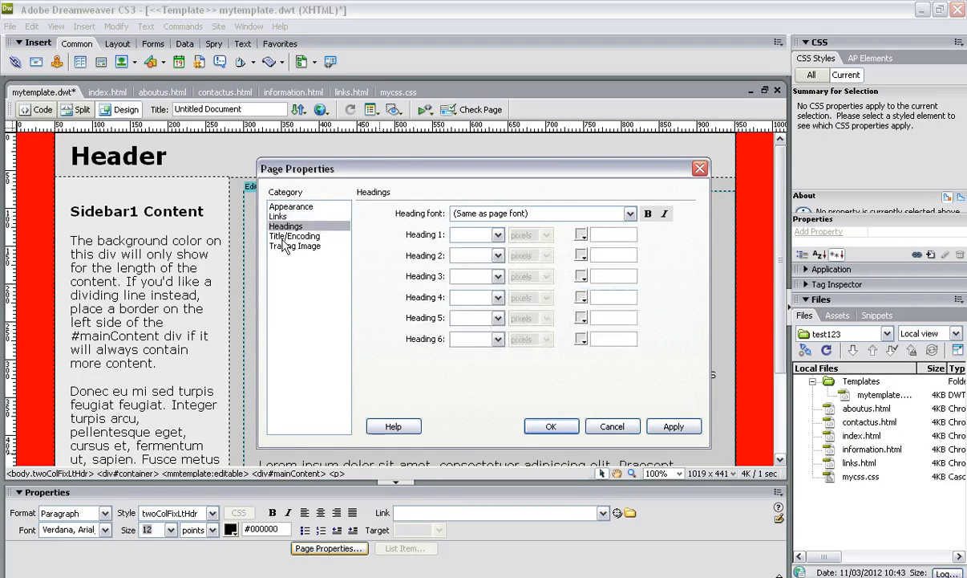
left_click(295, 235)
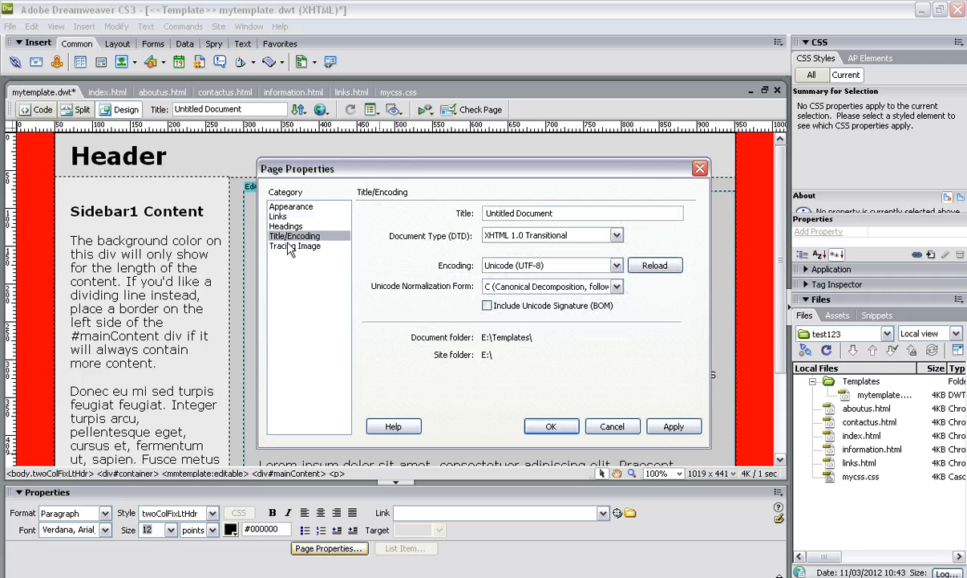
left_click(296, 246)
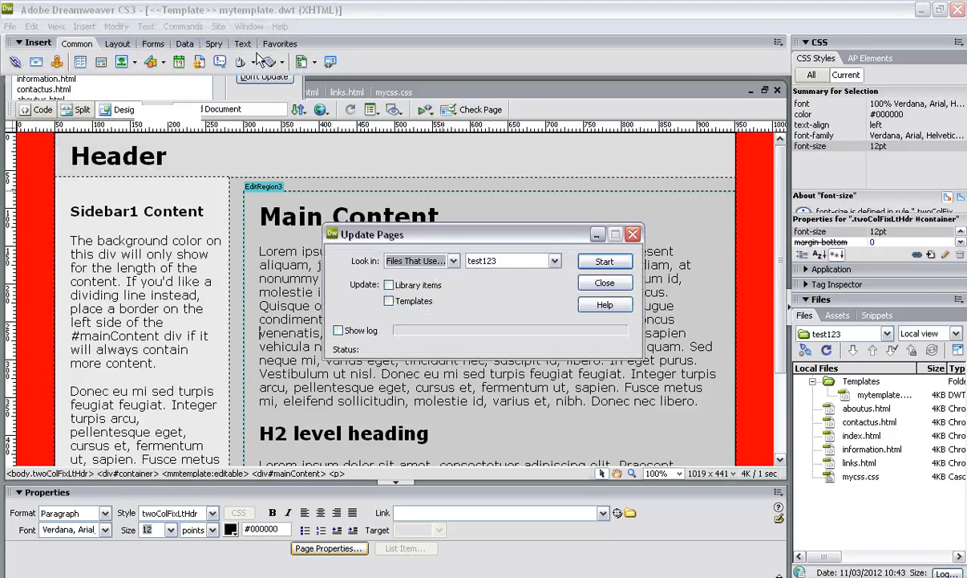
Step: Close the Update Pages report and verify aboutus.html and mycss.css show the red background
left_click(604, 282)
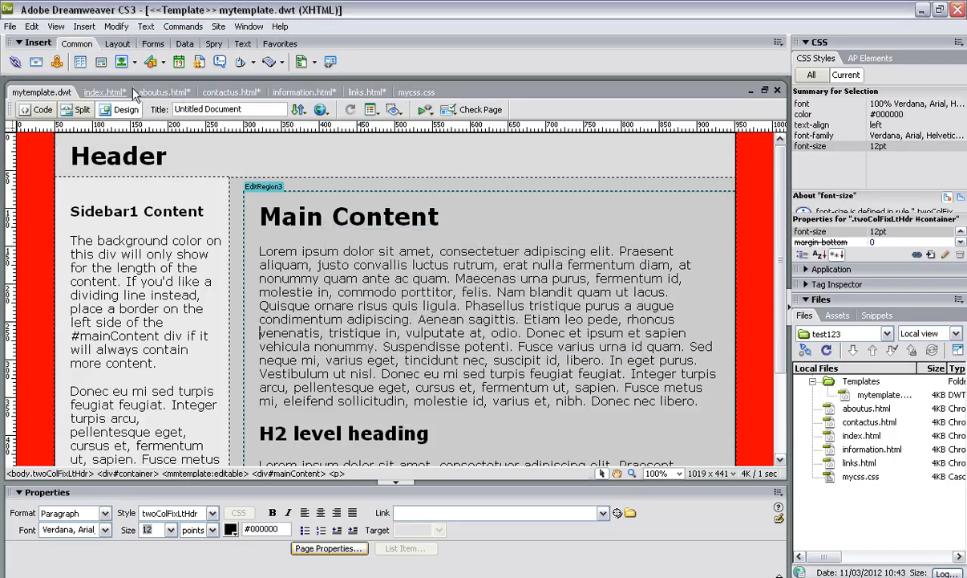
left_click(10, 25)
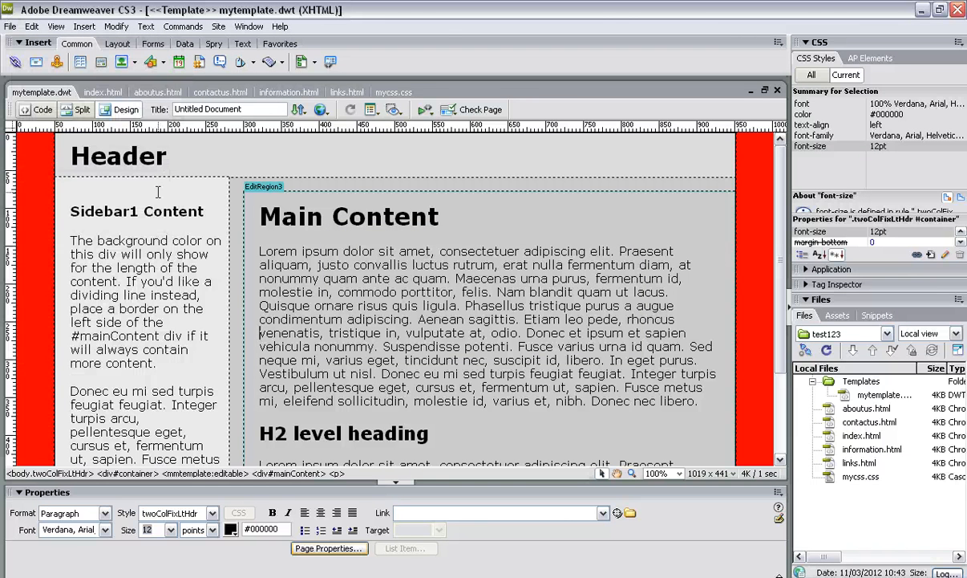
left_click(154, 91)
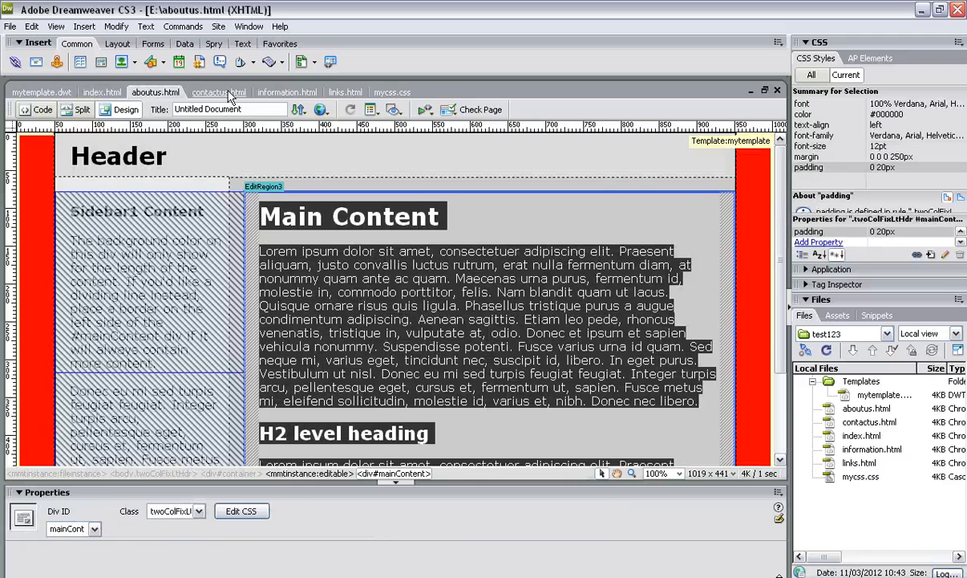
left_click(392, 91)
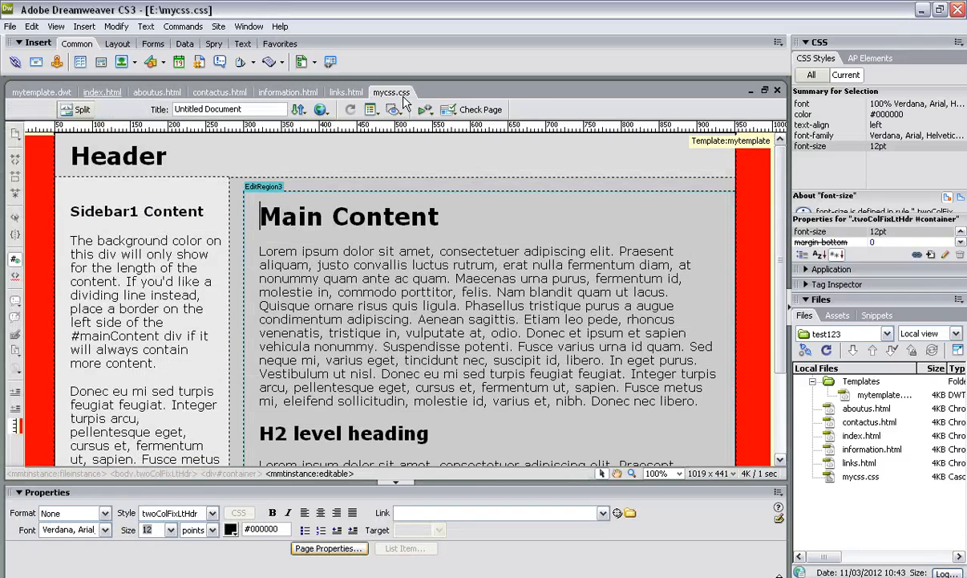